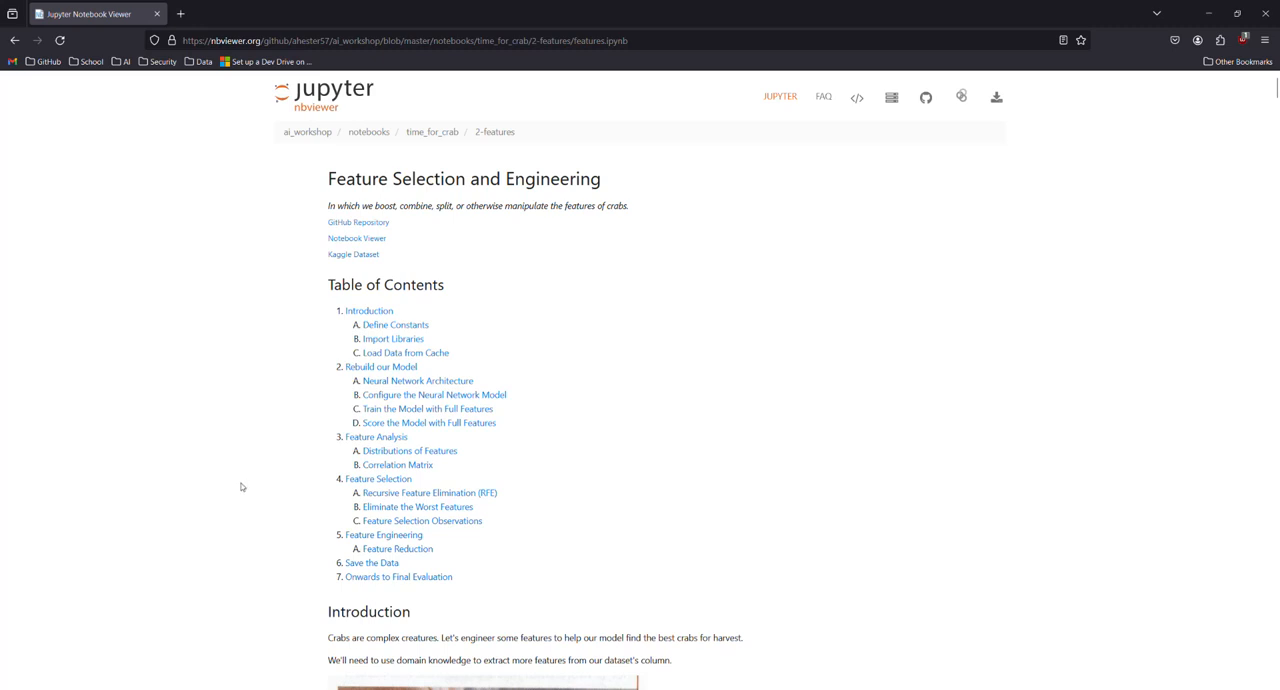
{"action": "mouse_move", "coordinate": [272, 444]}
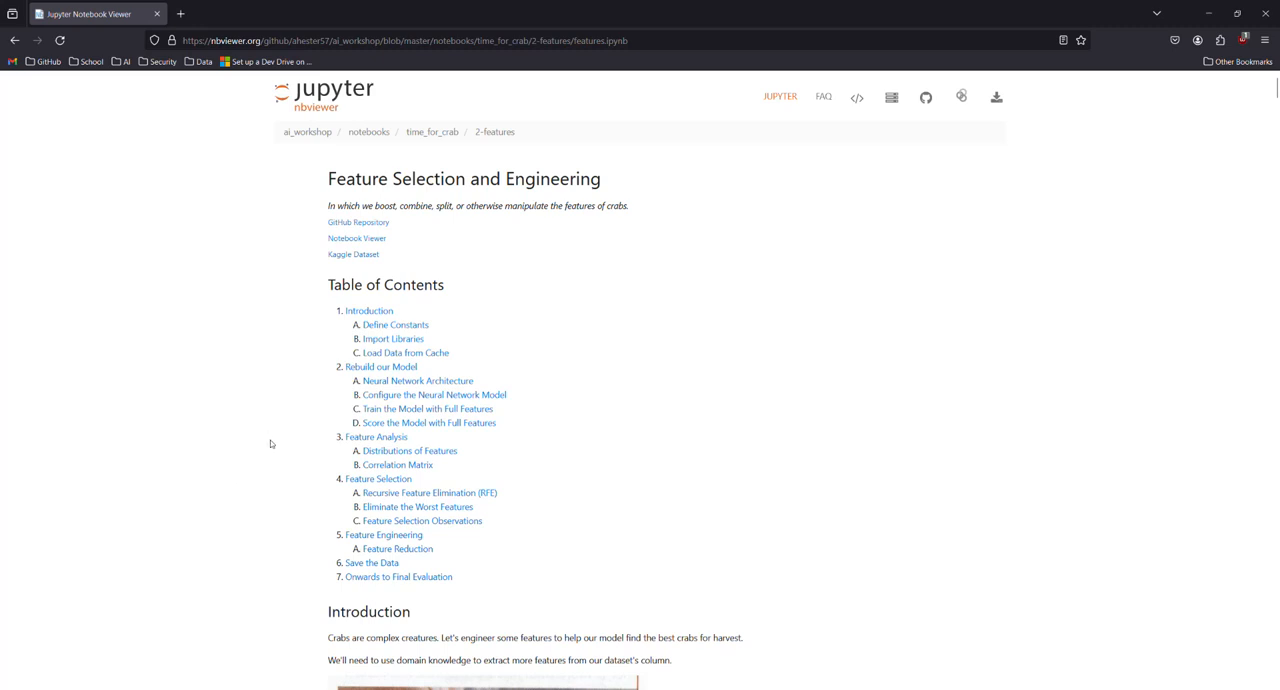
{"action": "mouse_move", "coordinate": [424, 238]}
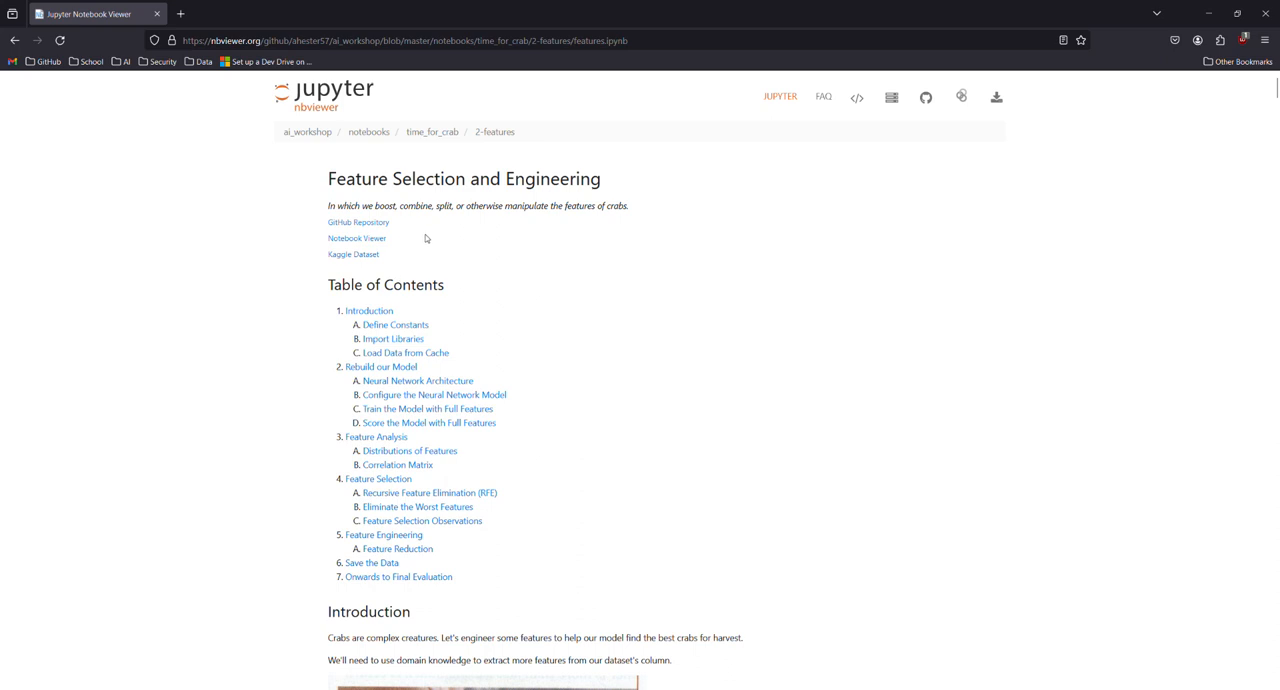
{"action": "mouse_move", "coordinate": [424, 244]}
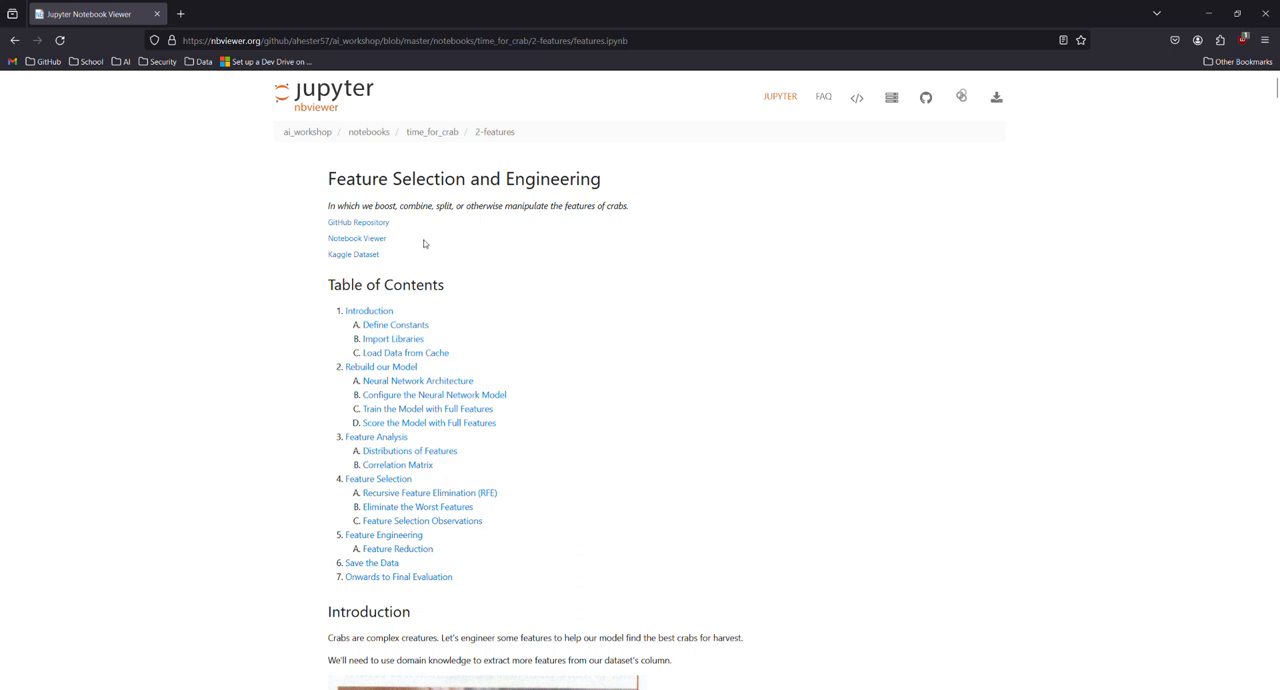
{"action": "scroll", "scroll_direction": "down", "scroll_amount": 3}
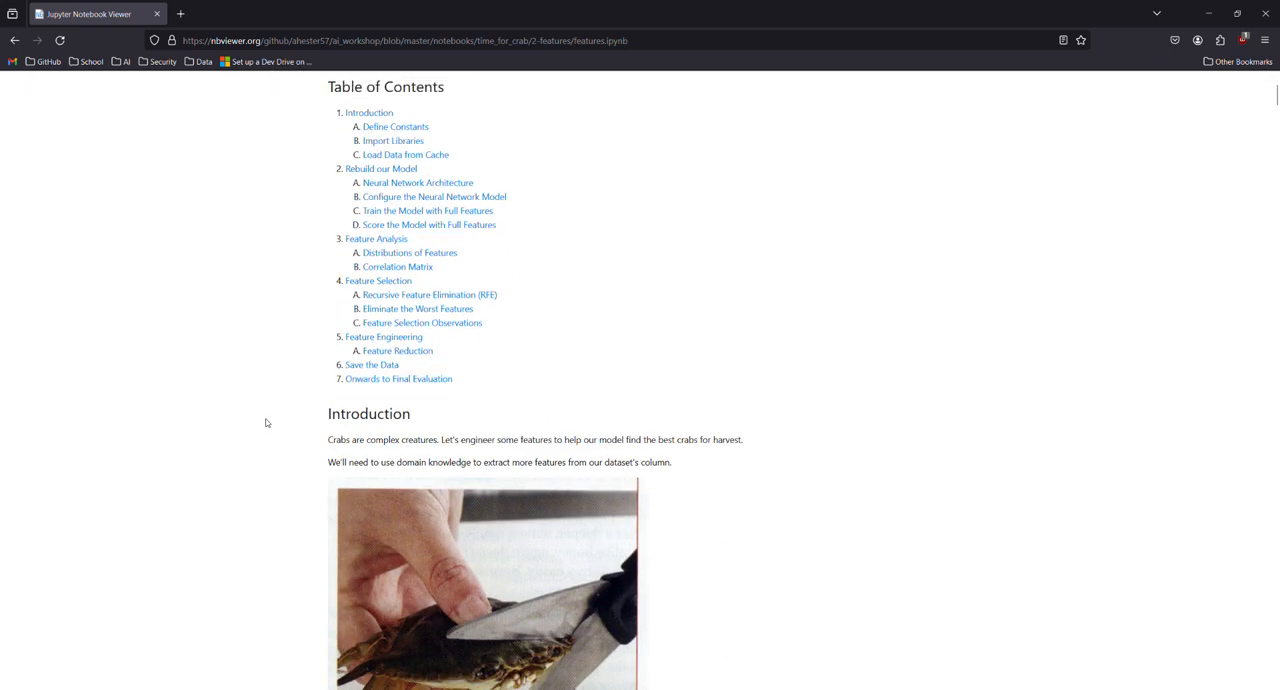
{"action": "scroll", "scroll_direction": "down", "scroll_amount": 3}
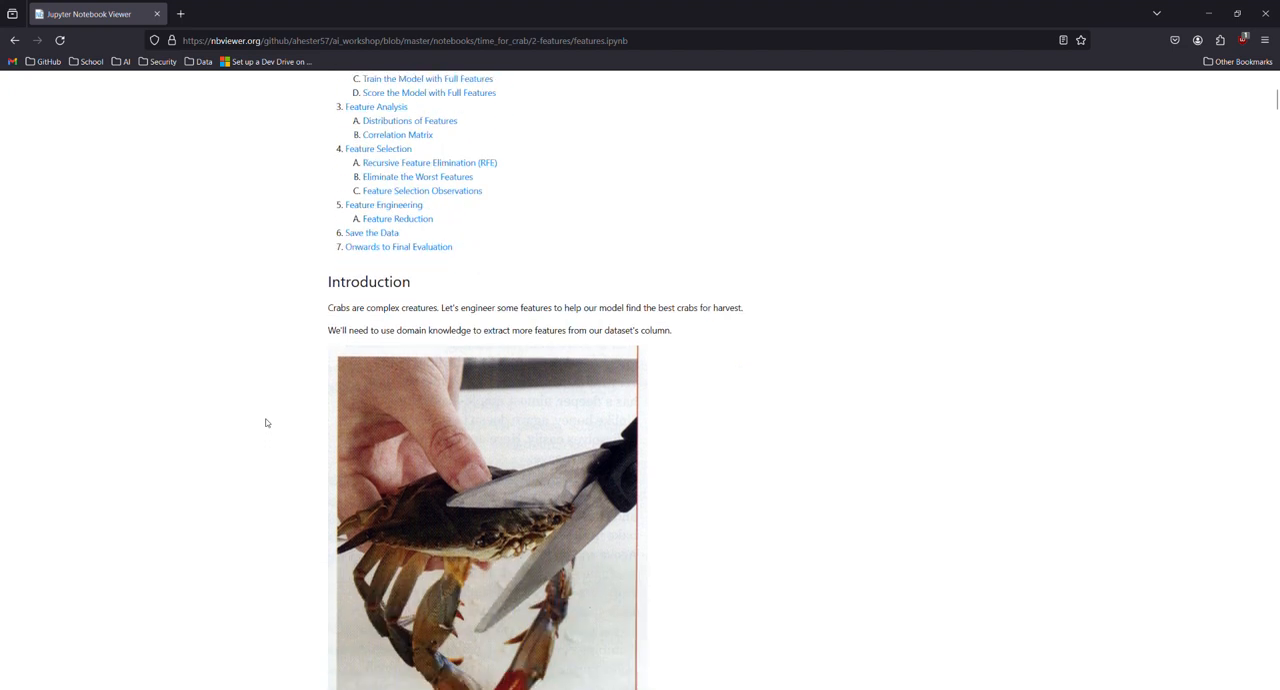
{"action": "scroll", "scroll_direction": "down", "scroll_amount": 3}
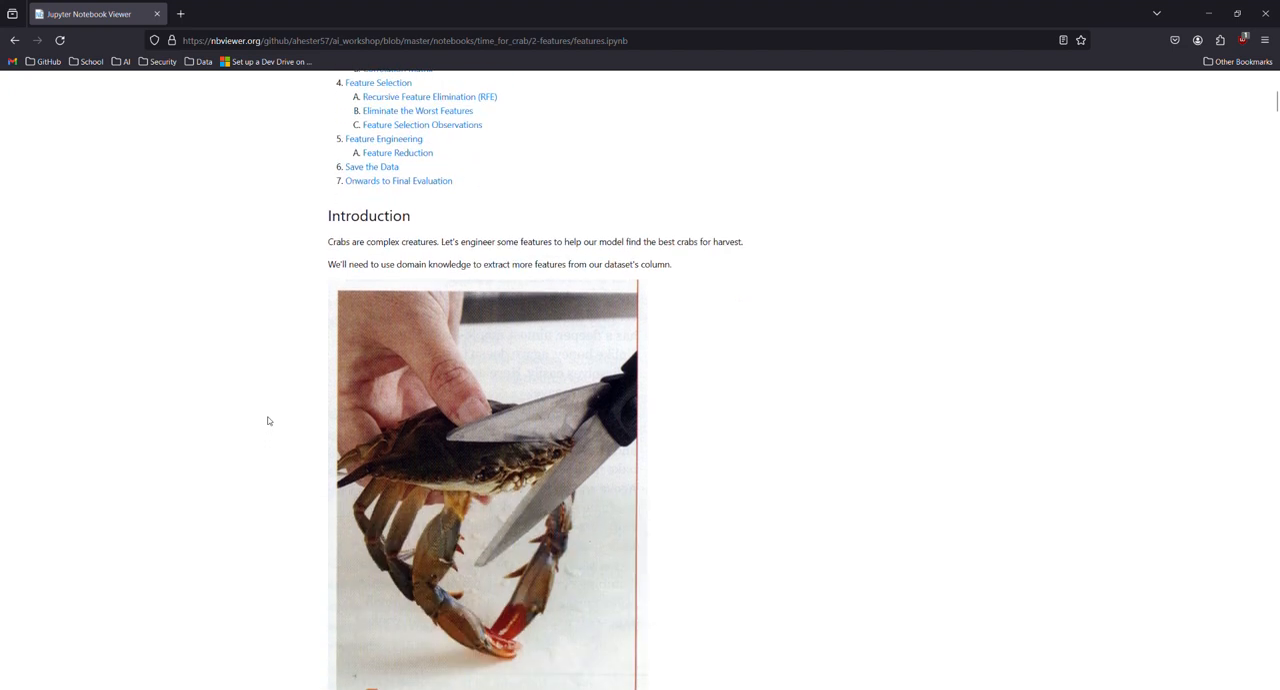
{"action": "scroll", "scroll_direction": "down", "scroll_amount": 3}
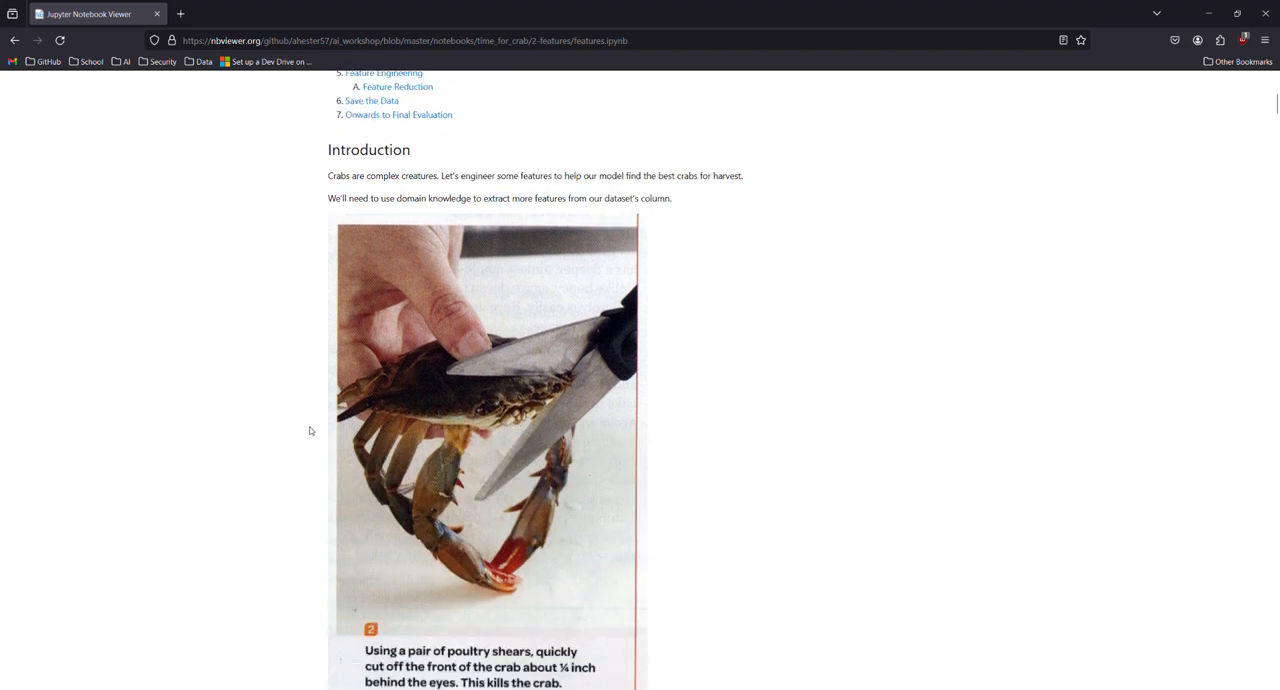
{"action": "scroll", "scroll_direction": "down", "scroll_amount": 3}
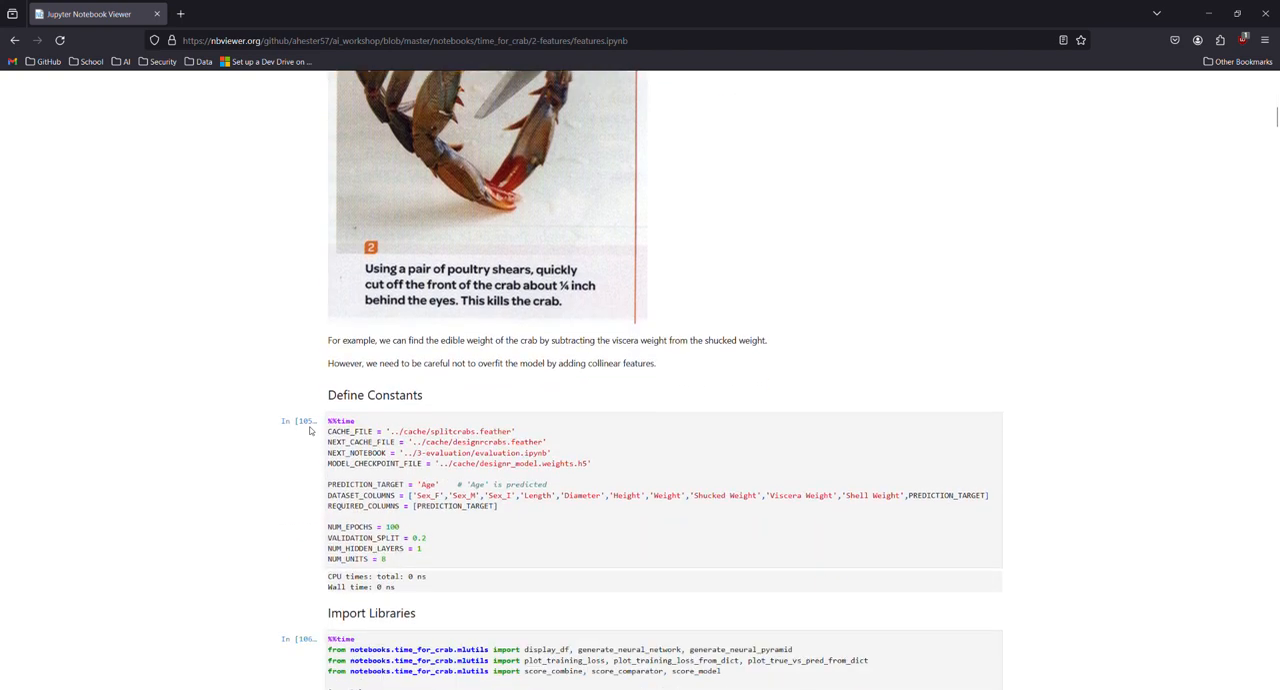
{"action": "scroll", "scroll_direction": "down", "scroll_amount": 3}
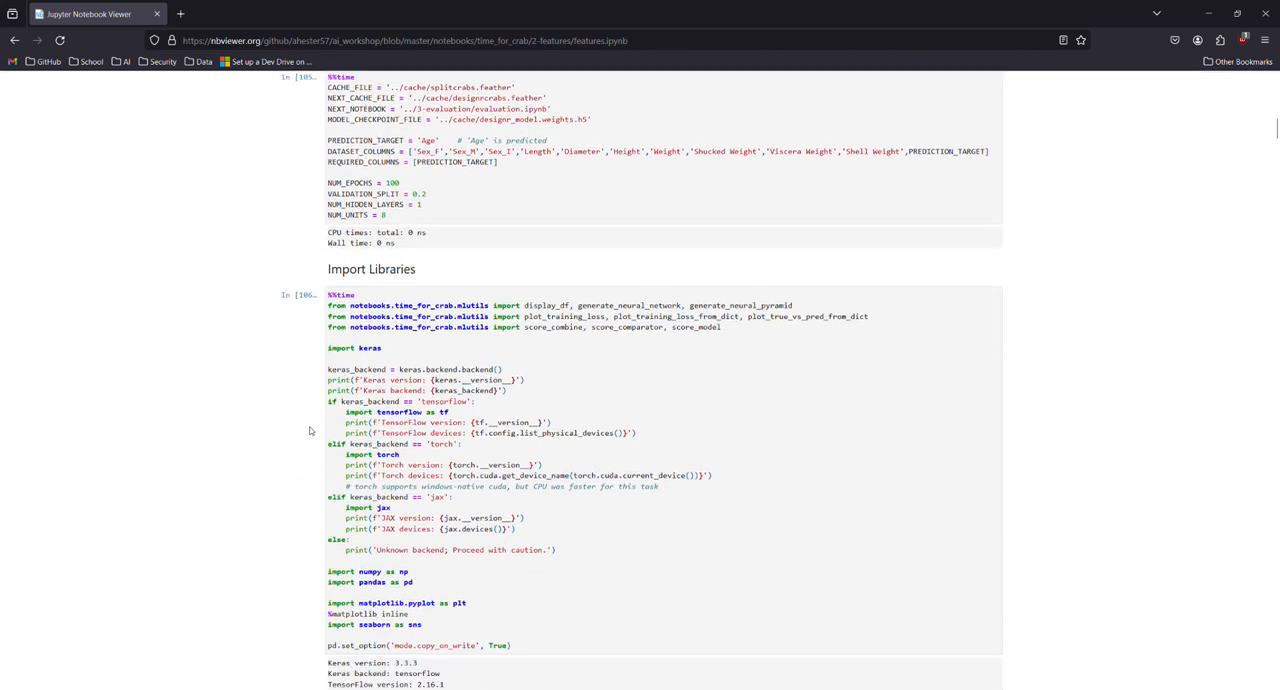
{"action": "scroll", "scroll_direction": "down", "scroll_amount": 3}
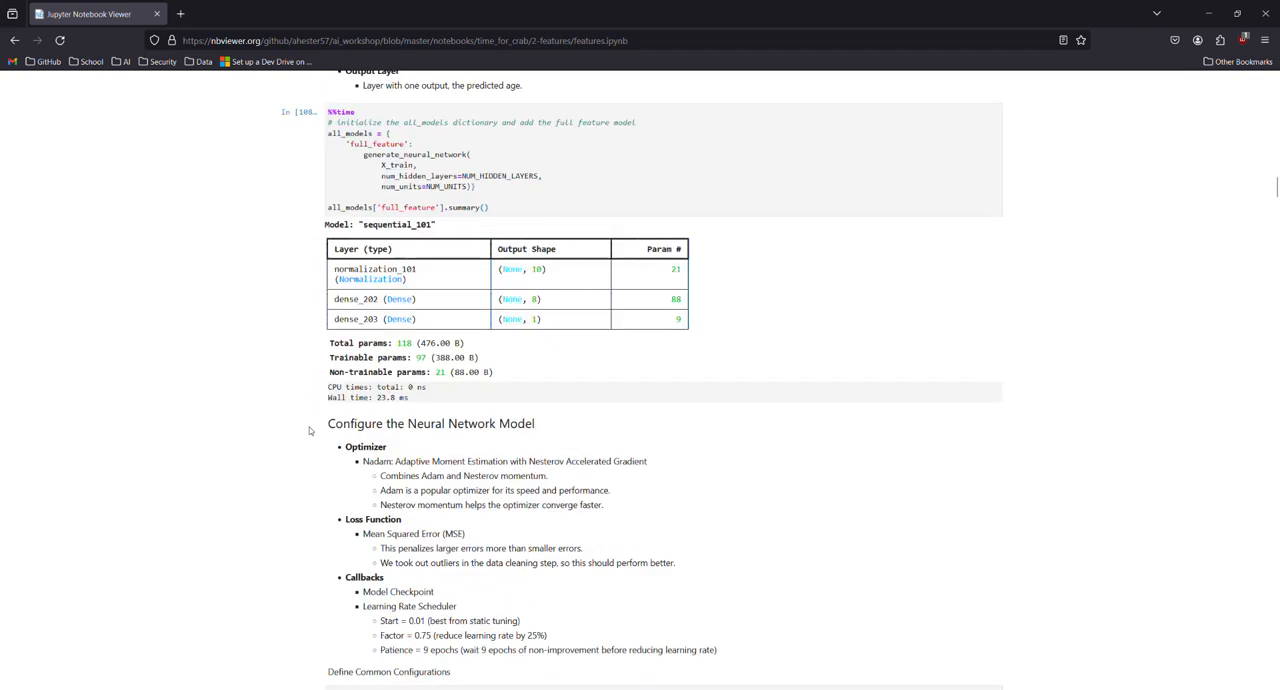
{"action": "scroll", "scroll_direction": "down", "scroll_amount": 3}
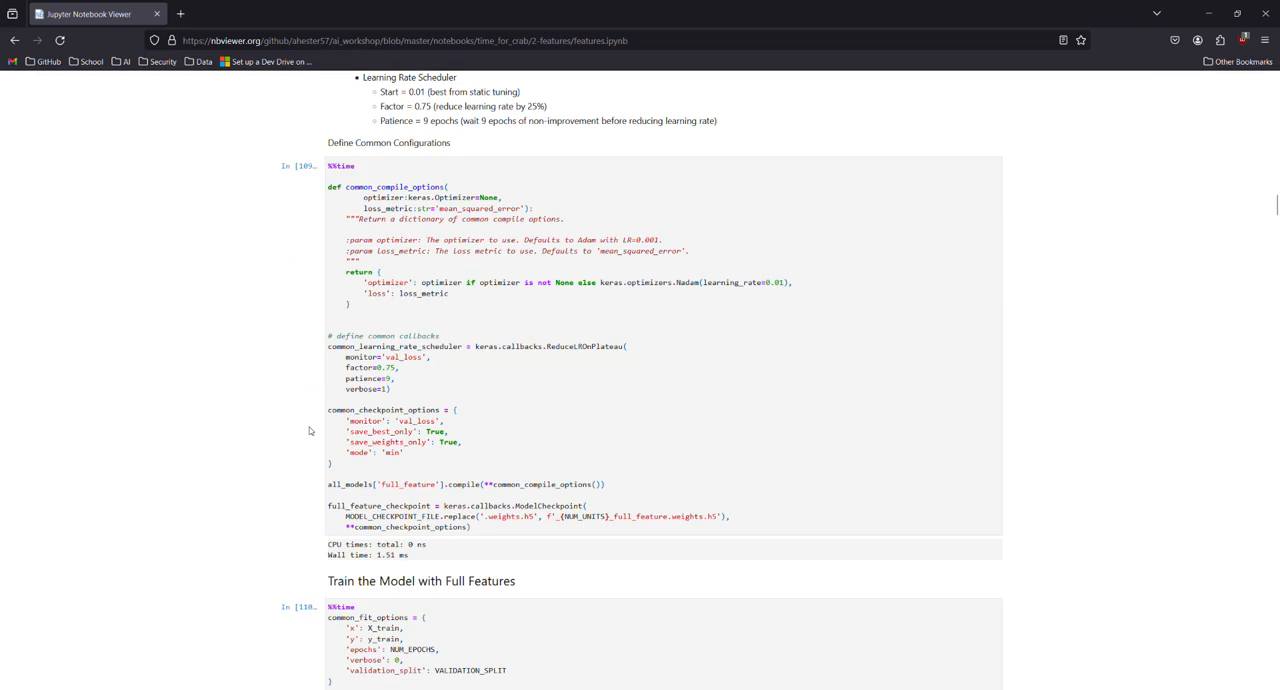
{"action": "scroll", "scroll_direction": "down", "scroll_amount": 3}
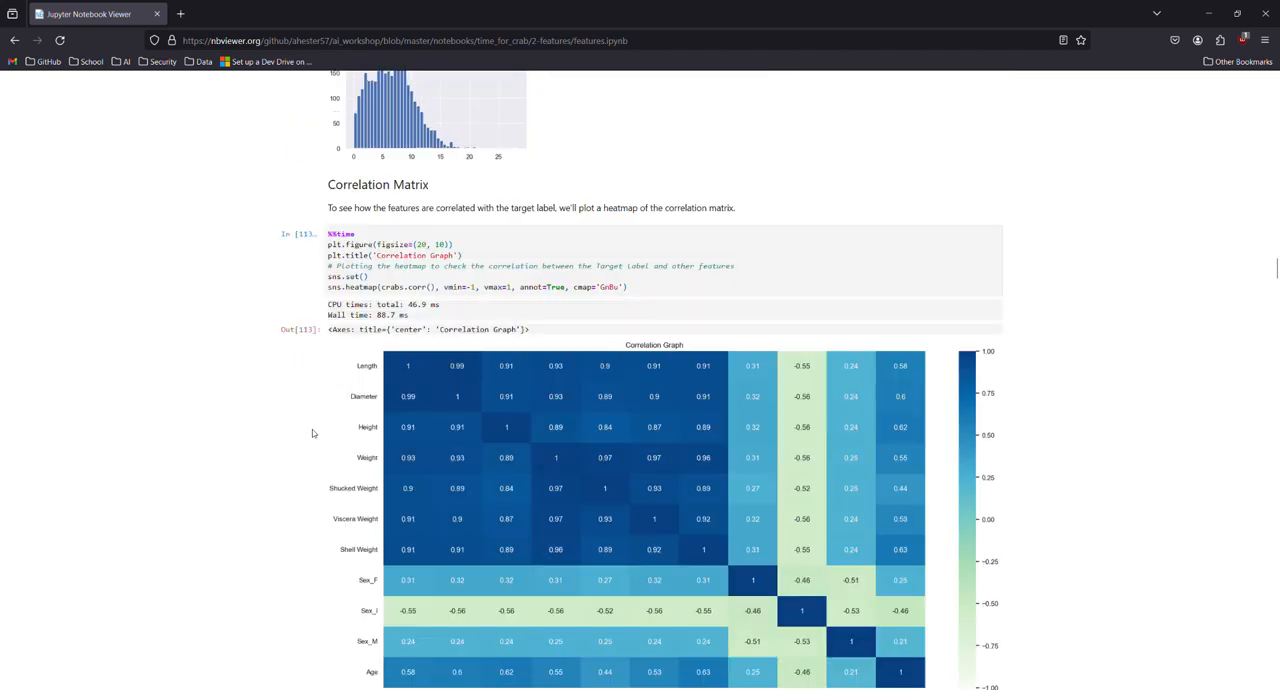
{"action": "scroll", "scroll_direction": "down", "scroll_amount": 3}
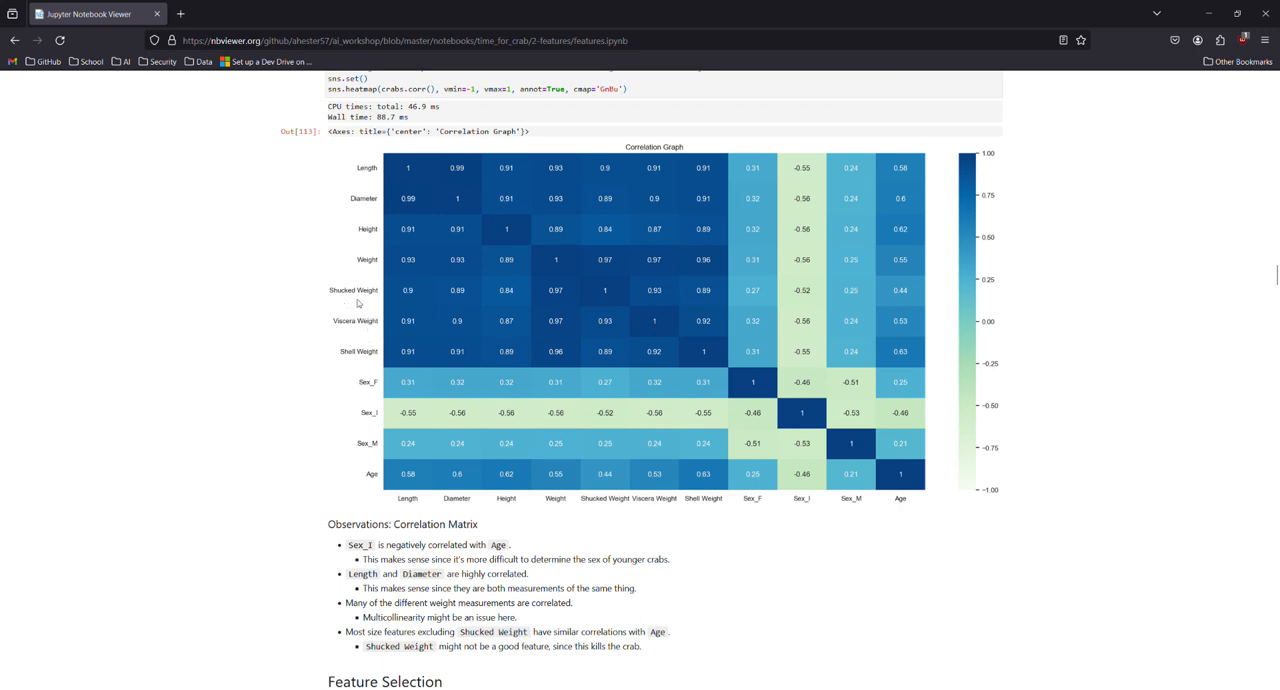
{"action": "mouse_move", "coordinate": [358, 304]}
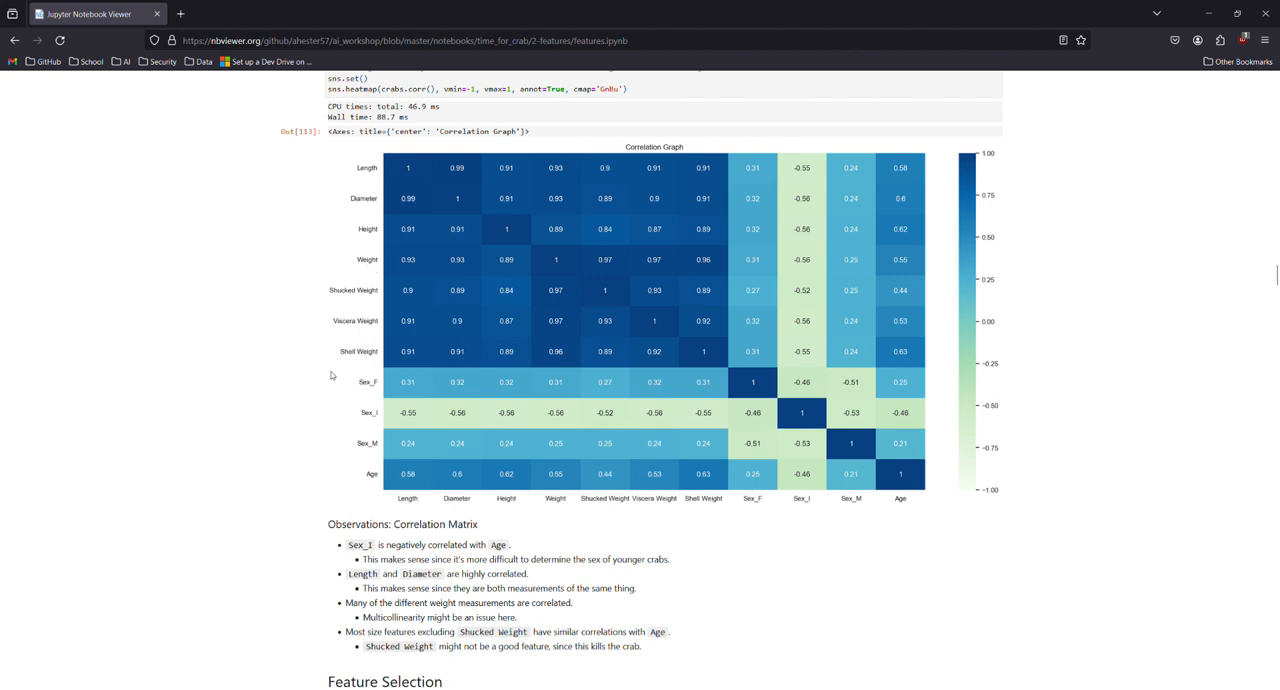
{"action": "scroll", "scroll_direction": "down", "scroll_amount": 3}
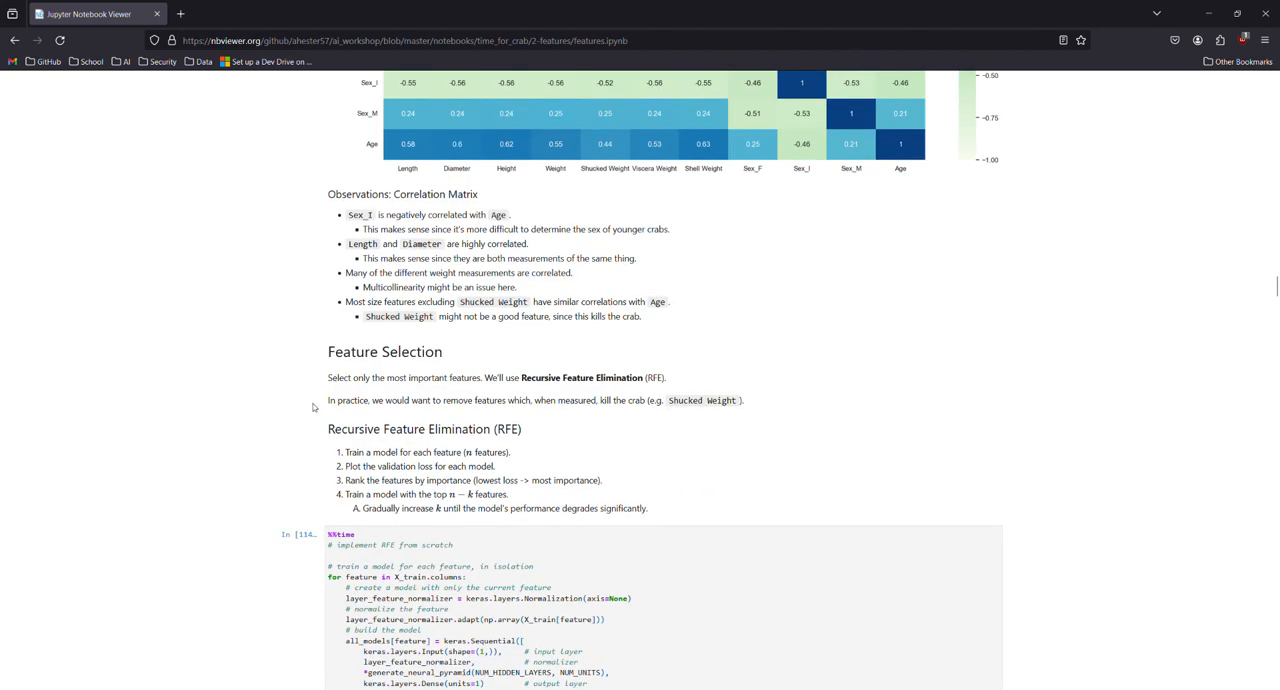
{"action": "scroll", "scroll_direction": "down", "scroll_amount": 3}
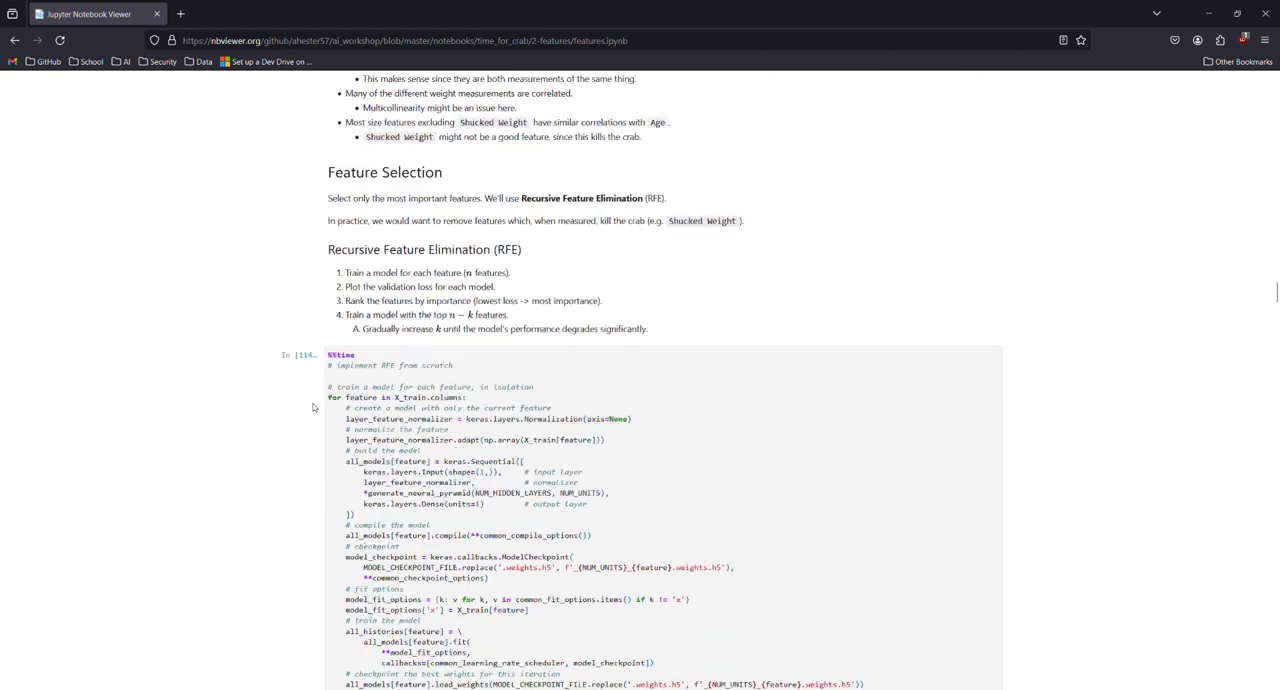
{"action": "scroll", "scroll_direction": "down", "scroll_amount": 3}
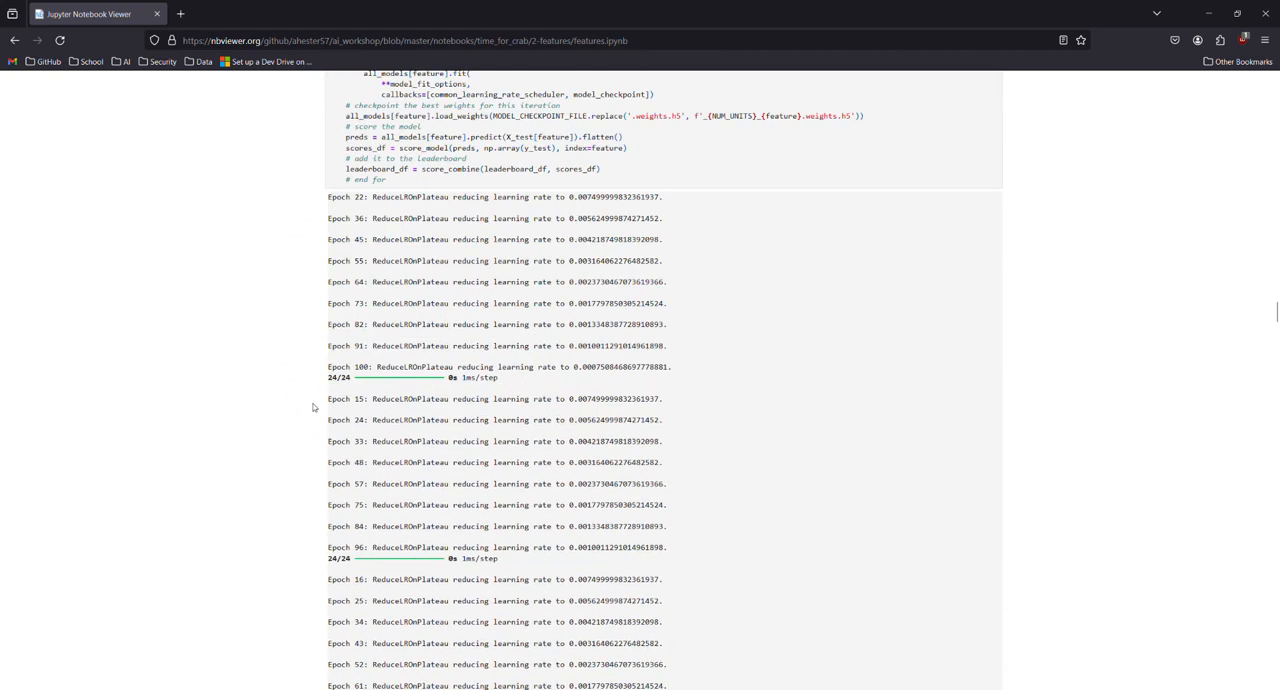
{"action": "scroll", "scroll_direction": "down", "scroll_amount": 3}
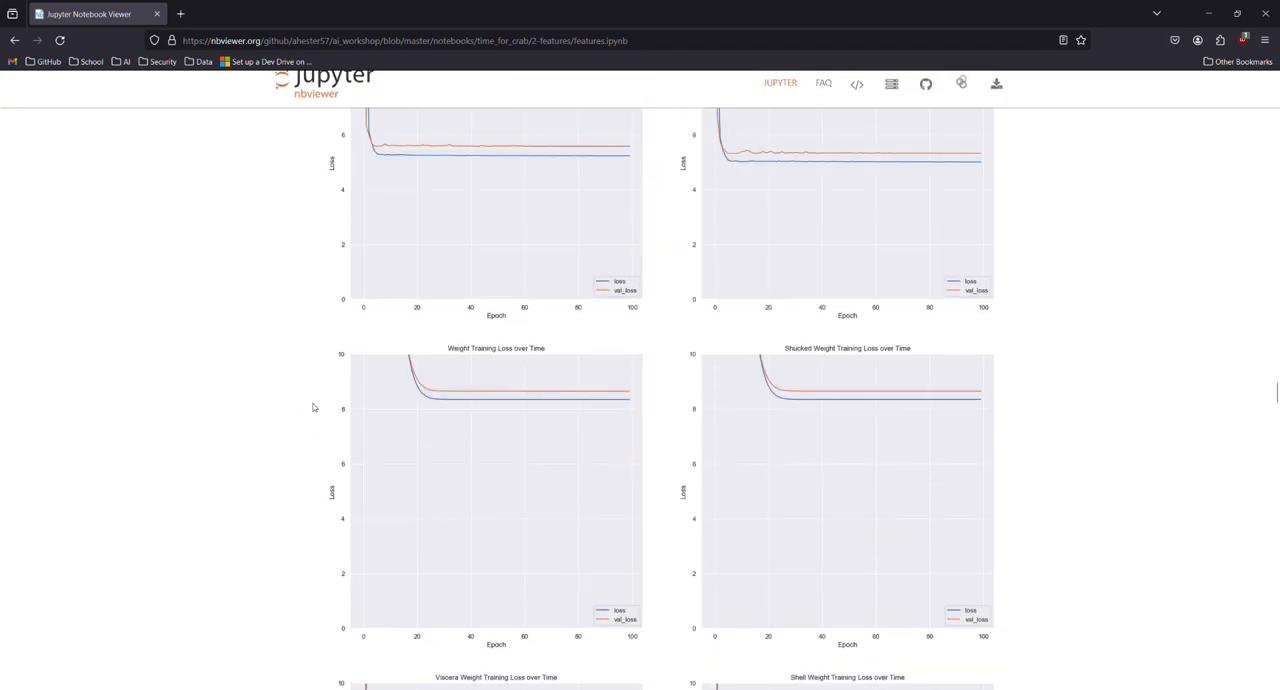
{"action": "scroll", "scroll_direction": "down", "scroll_amount": 3}
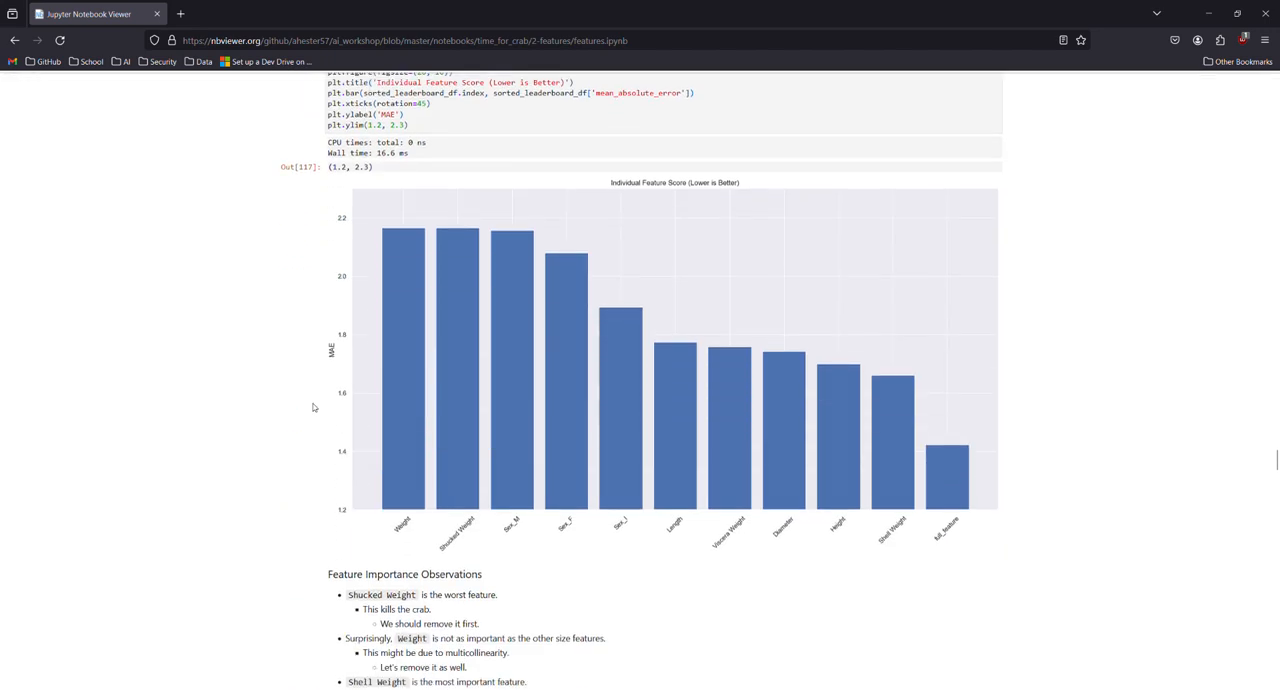
{"action": "scroll", "scroll_direction": "down", "scroll_amount": 3}
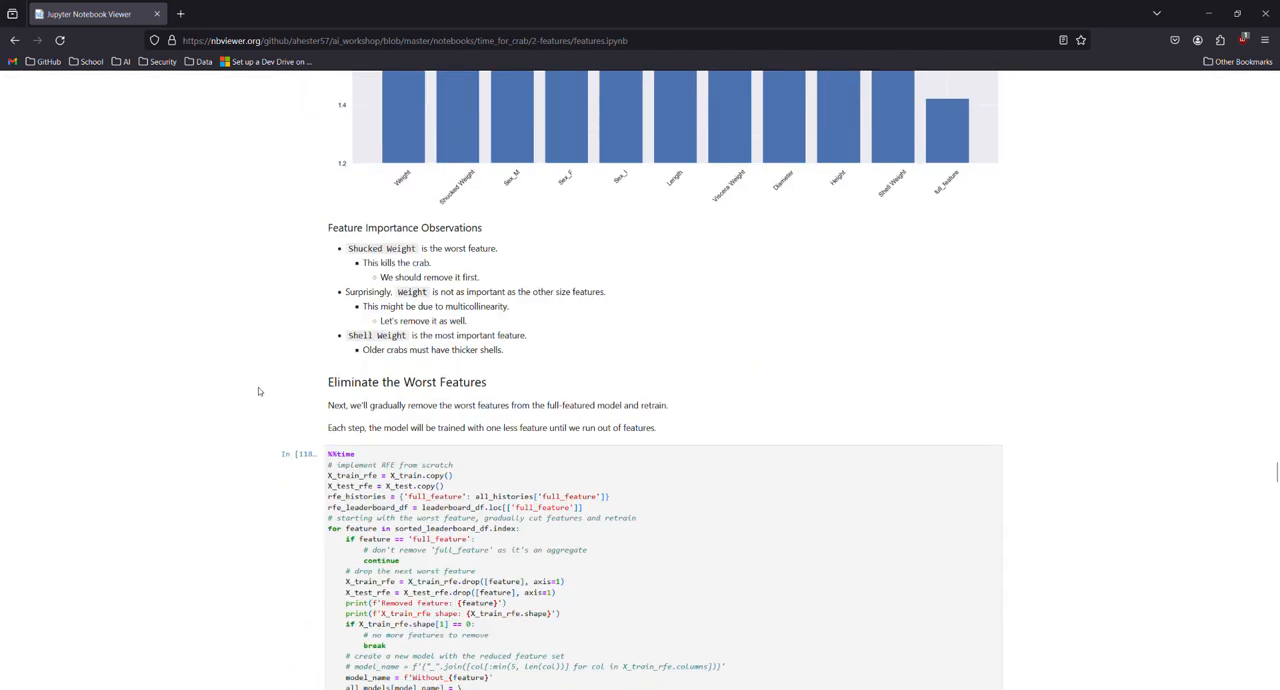
{"action": "scroll", "scroll_direction": "down", "scroll_amount": 3}
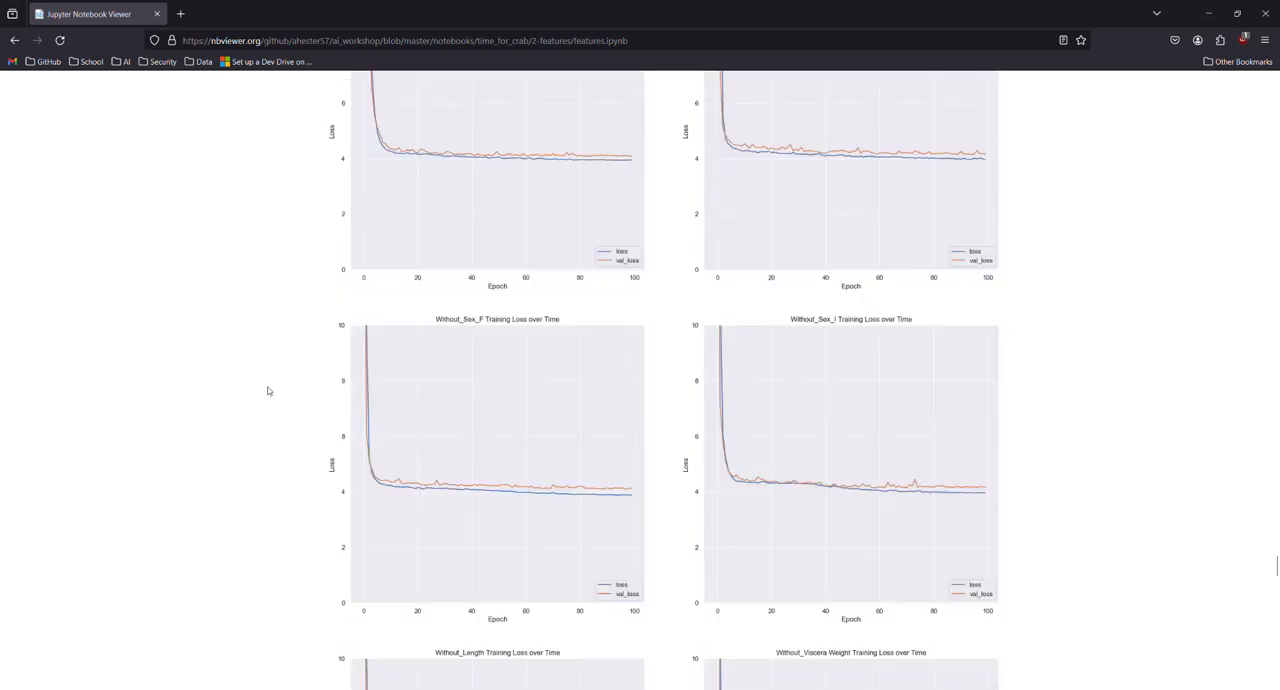
{"action": "scroll", "scroll_direction": "down", "scroll_amount": 3}
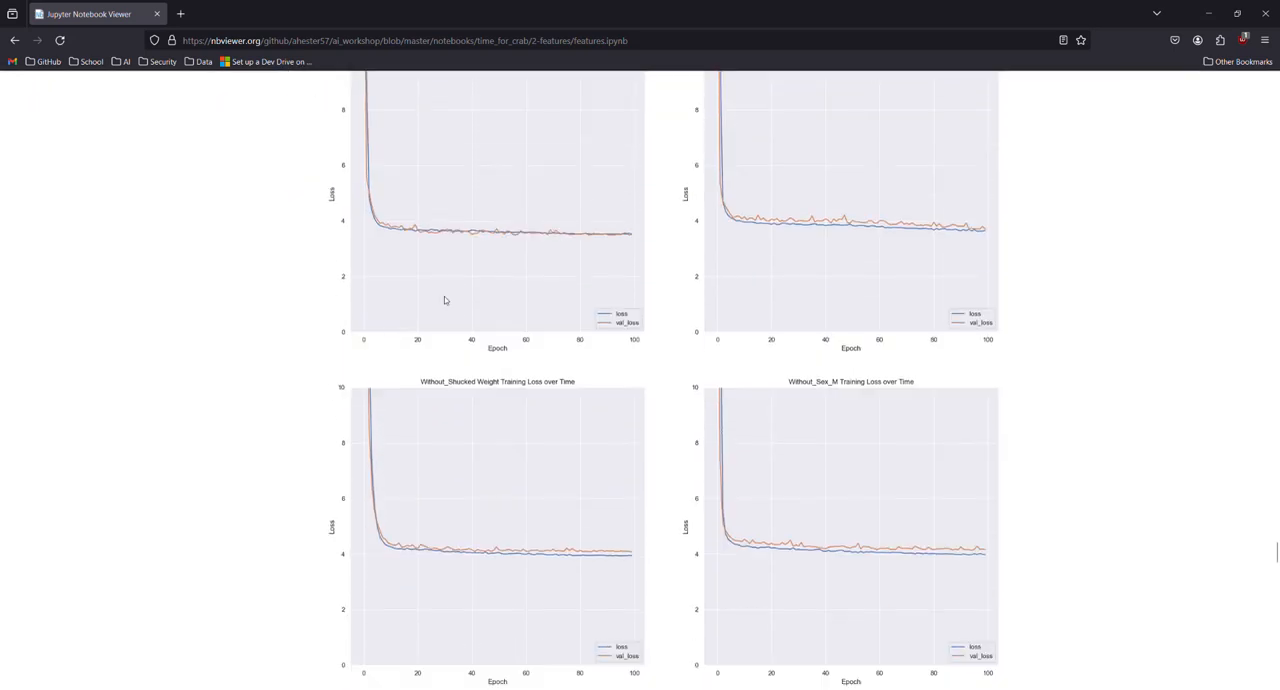
{"action": "scroll", "scroll_direction": "down", "scroll_amount": 3}
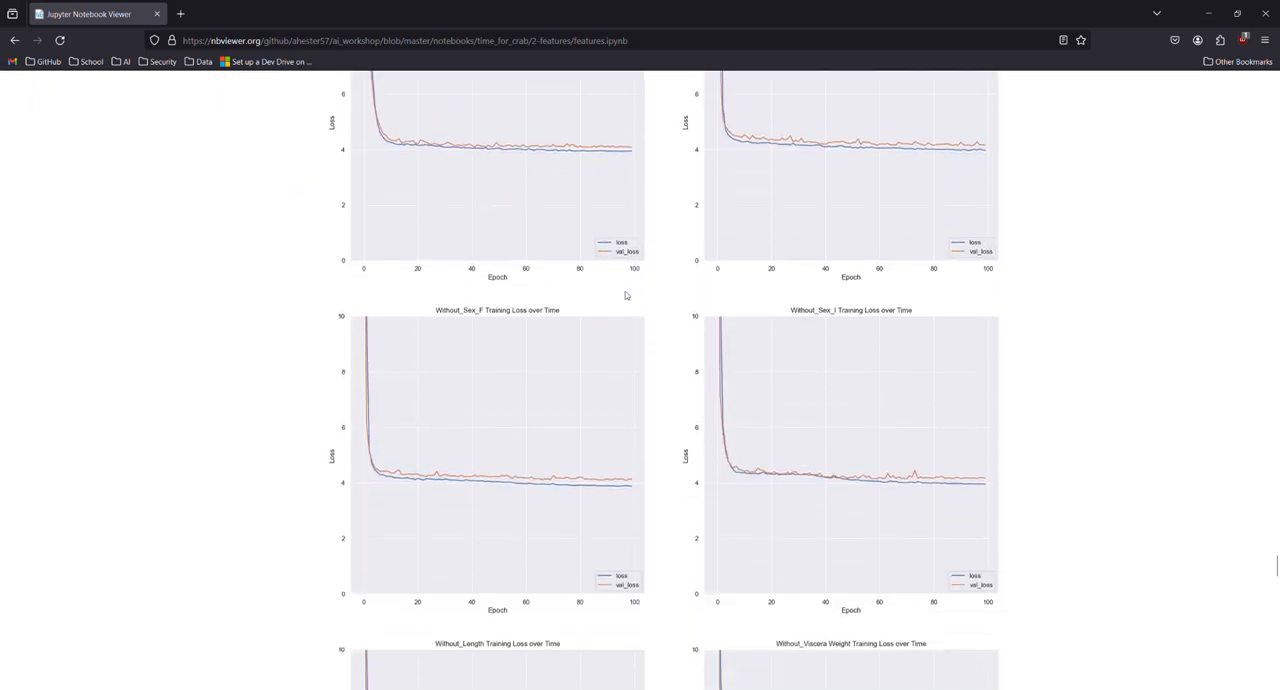
{"action": "scroll", "scroll_direction": "down", "scroll_amount": 3}
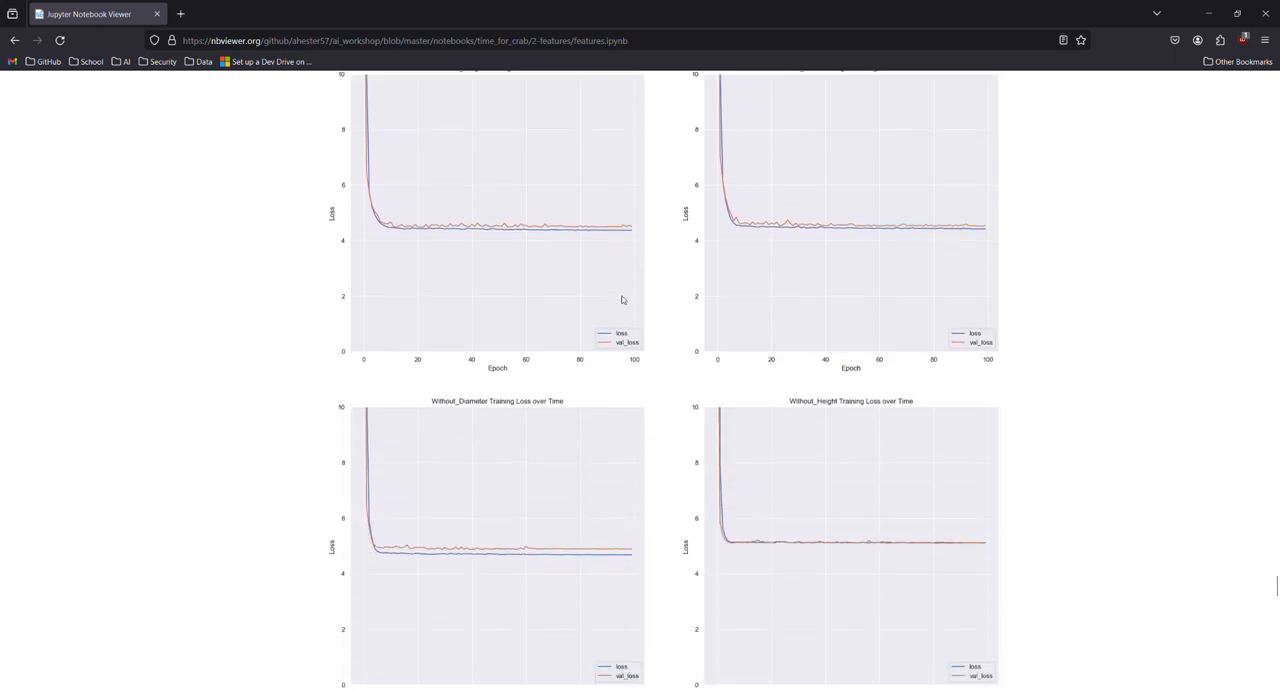
{"action": "scroll", "scroll_direction": "down", "scroll_amount": 3}
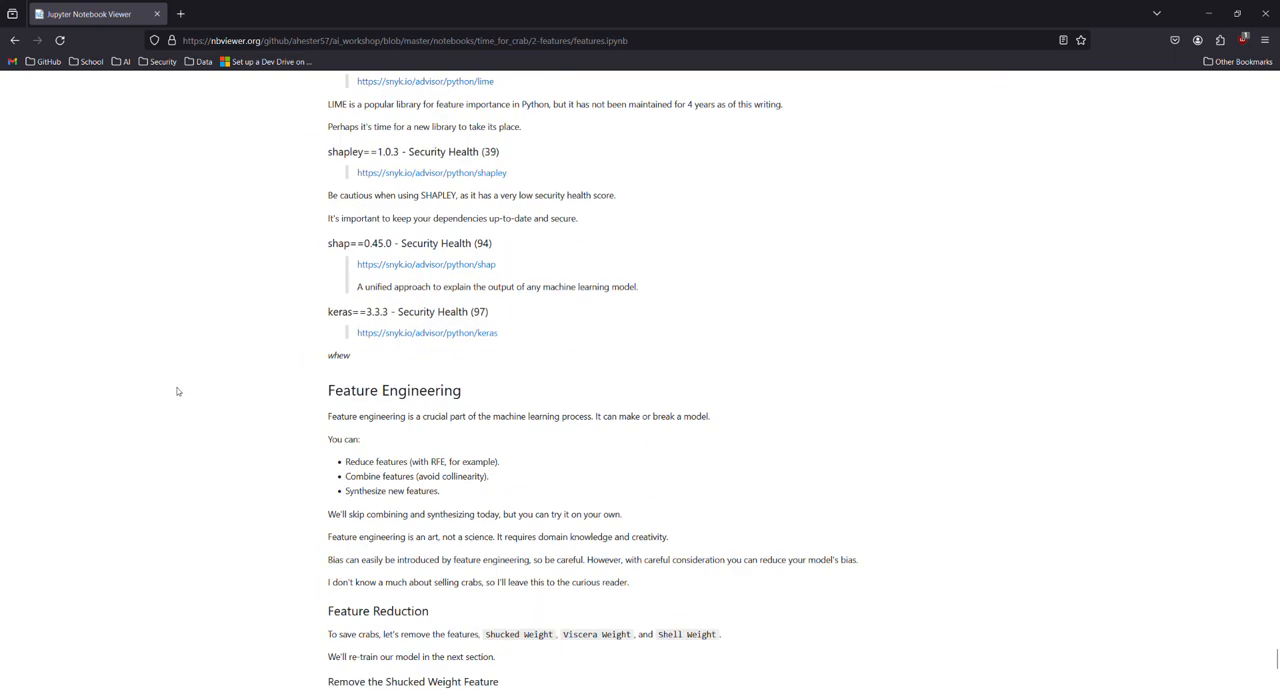
{"action": "scroll", "scroll_direction": "up", "scroll_amount": 3}
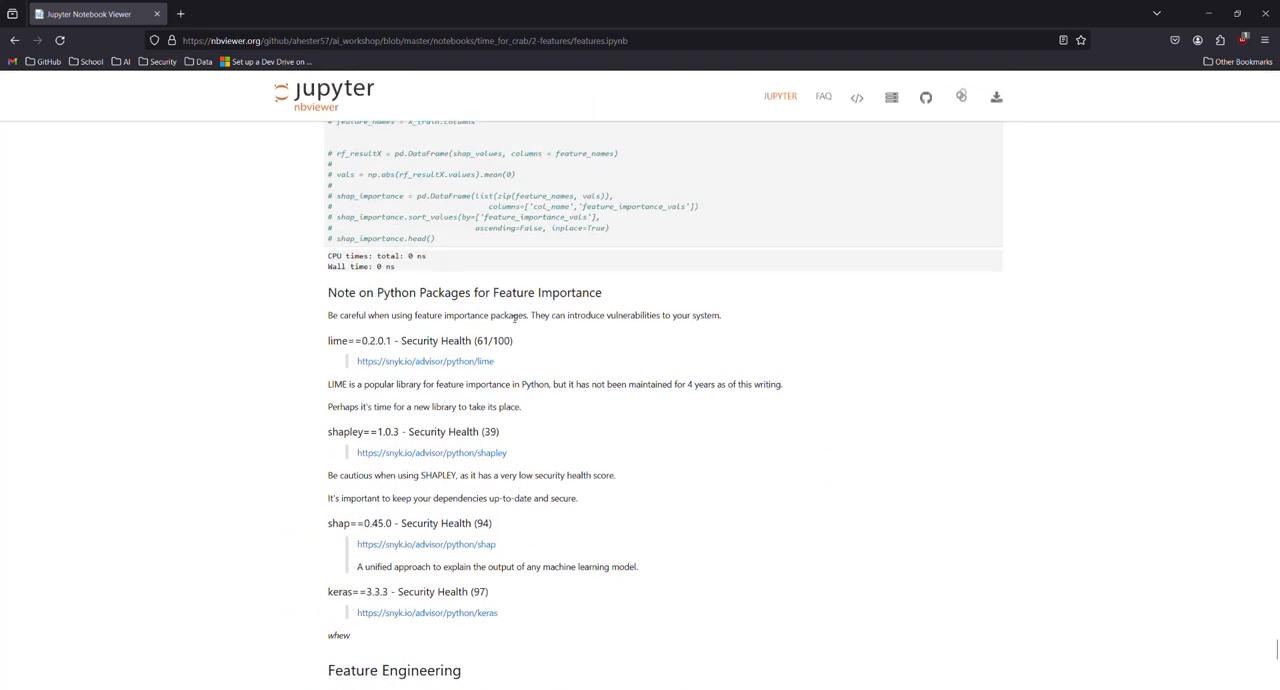
{"action": "mouse_move", "coordinate": [336, 538]}
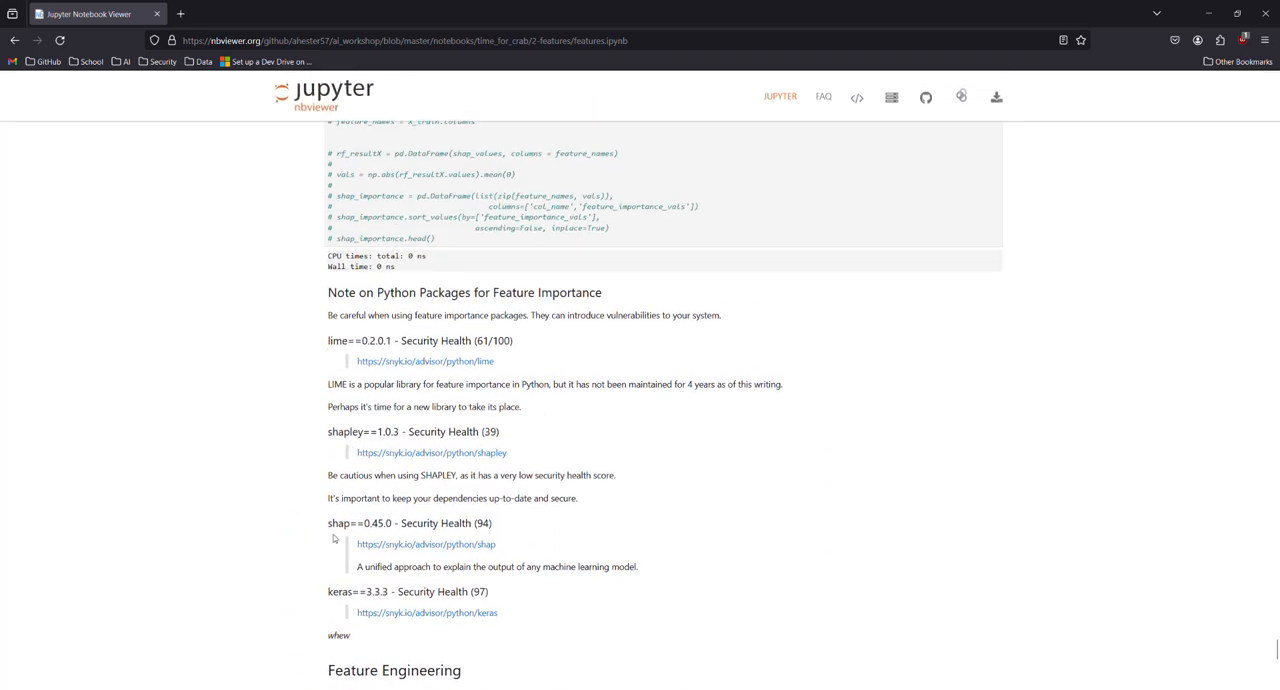
{"action": "scroll", "scroll_direction": "down", "scroll_amount": 3}
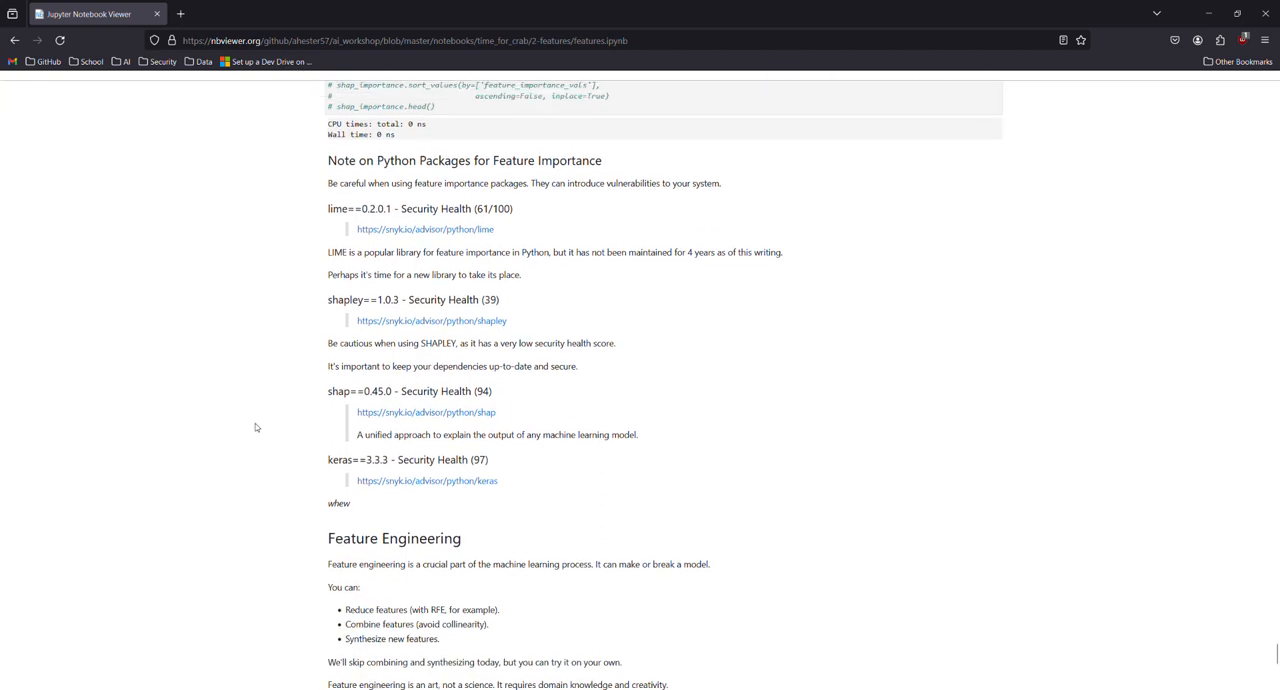
{"action": "scroll", "scroll_direction": "up", "scroll_amount": 3}
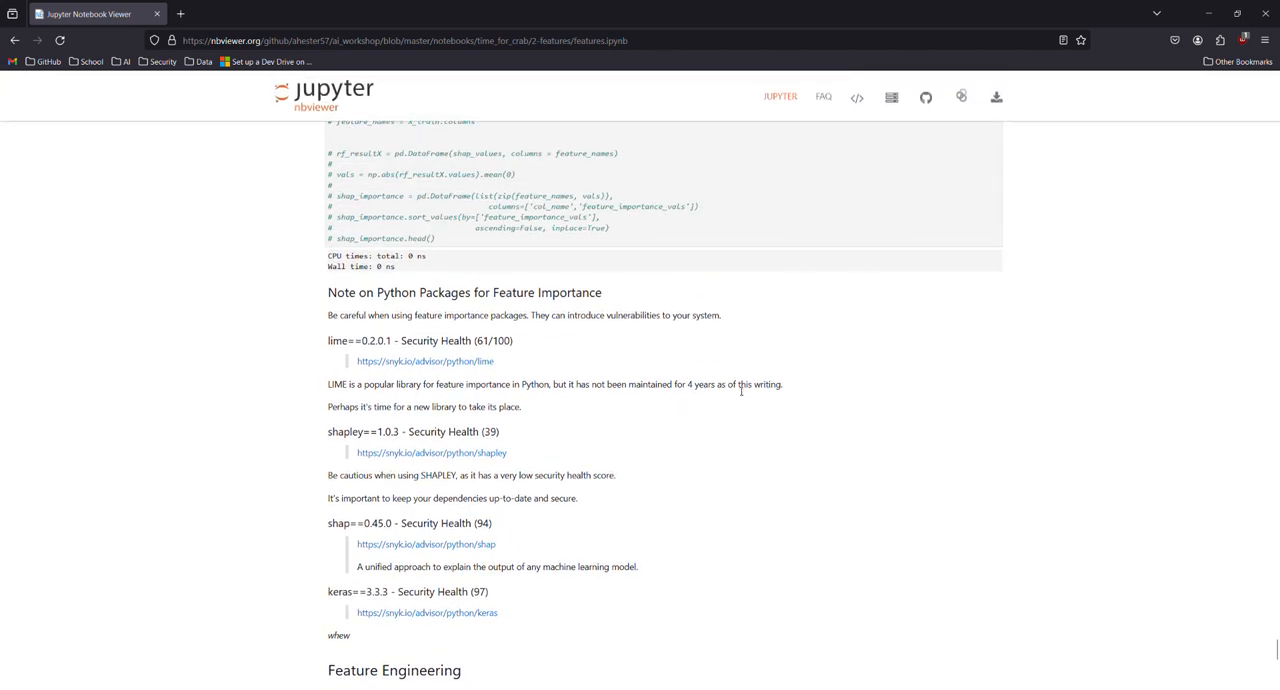
{"action": "scroll", "scroll_direction": "down", "scroll_amount": 3}
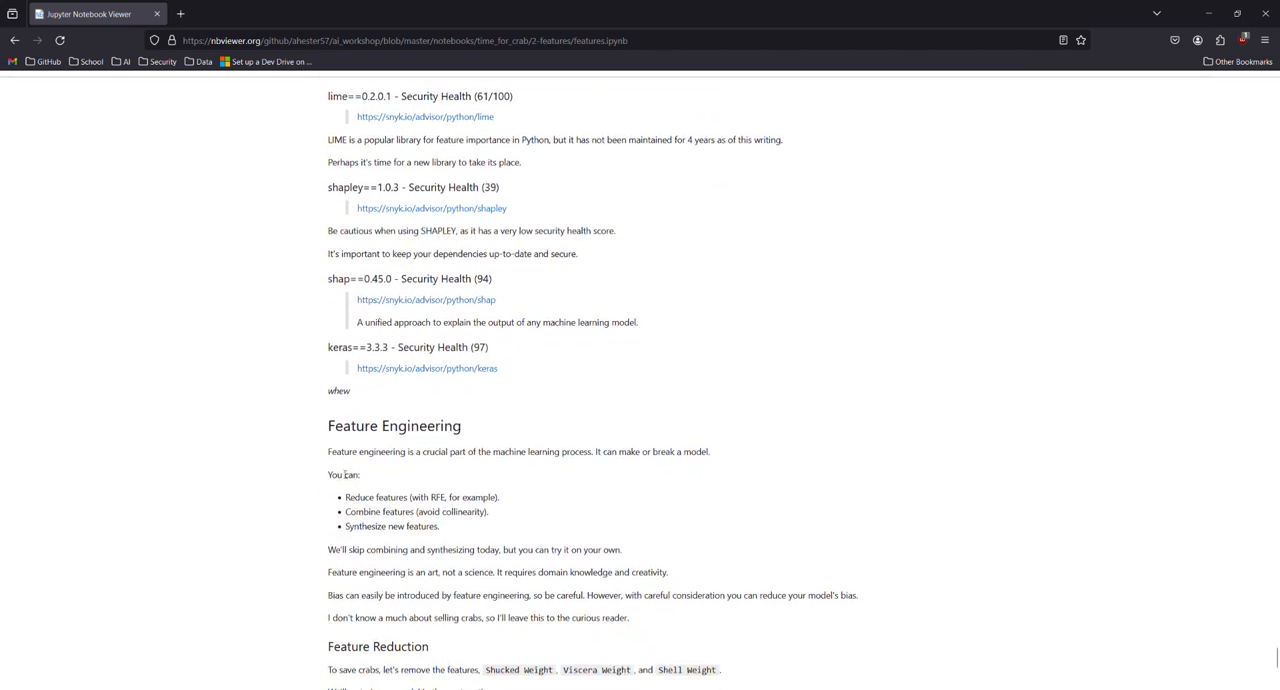
{"action": "scroll", "scroll_direction": "down", "scroll_amount": 3}
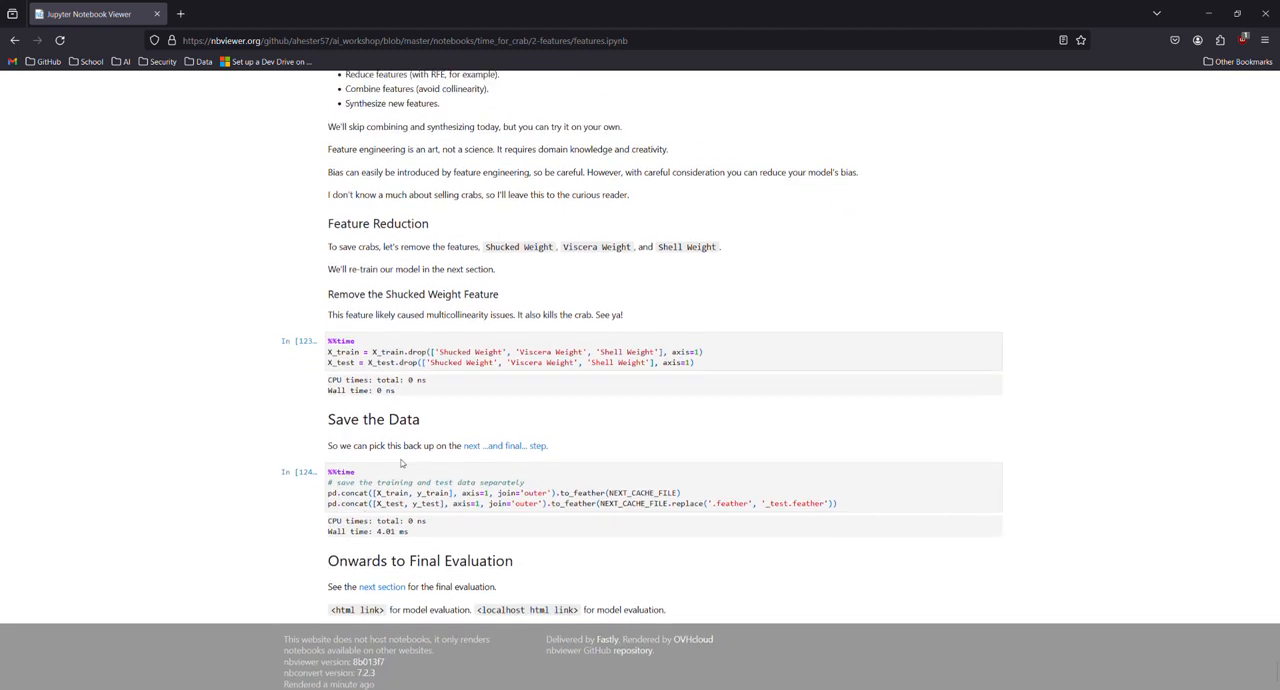
{"action": "scroll", "scroll_direction": "down", "scroll_amount": 3}
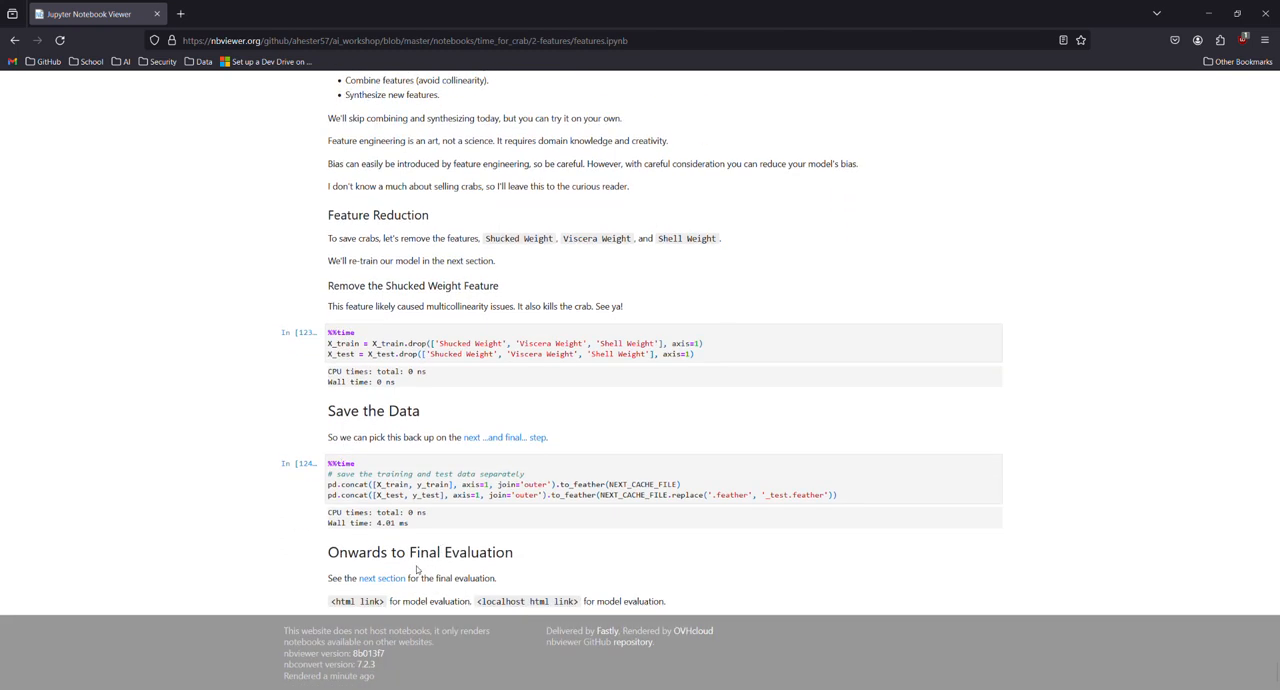